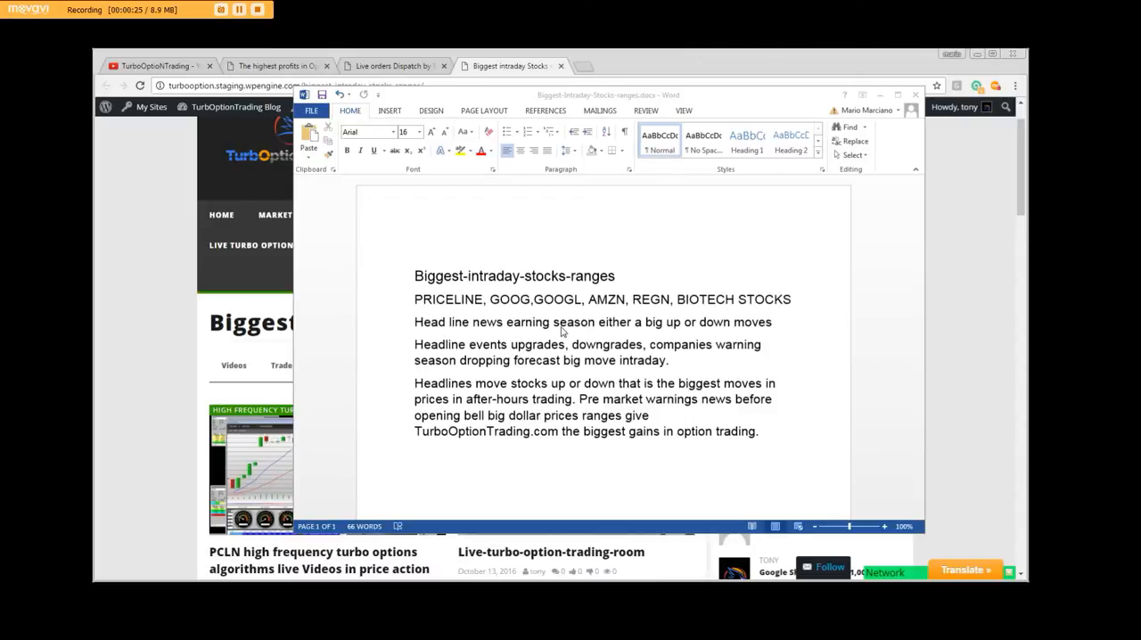
pyautogui.moveTo(656, 342)
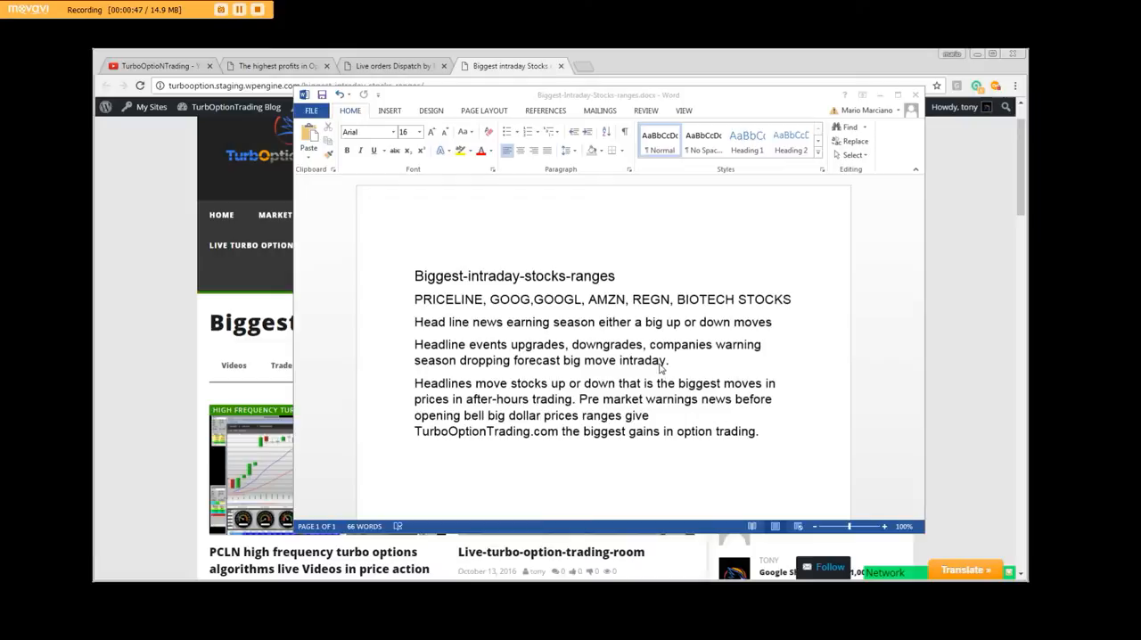
pyautogui.moveTo(681, 367)
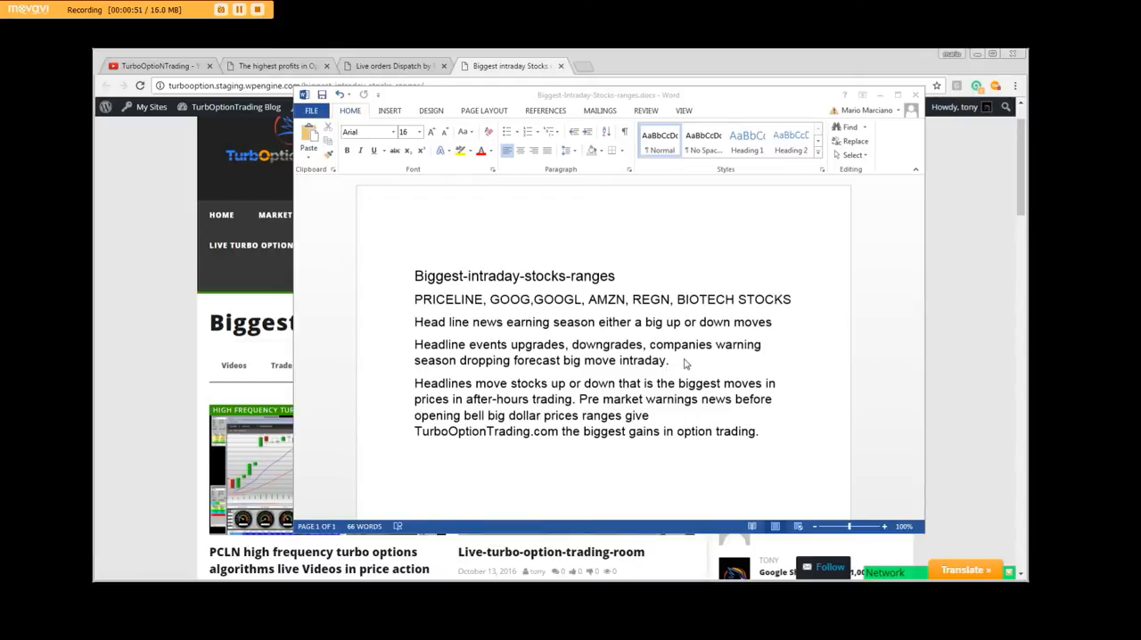
pyautogui.moveTo(428, 389)
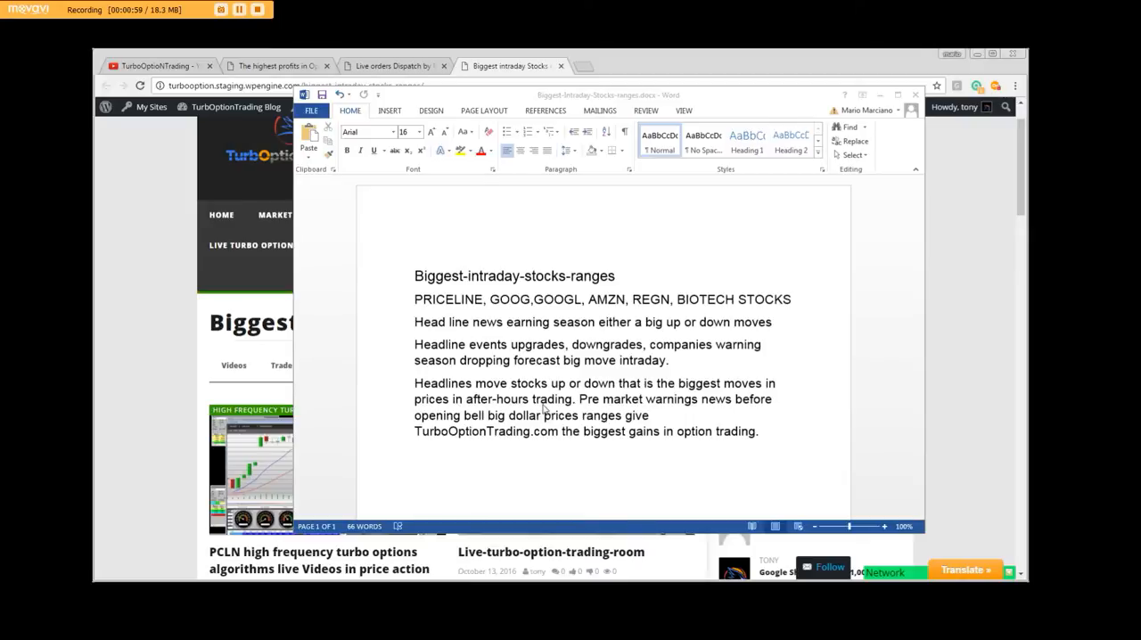
pyautogui.moveTo(650, 408)
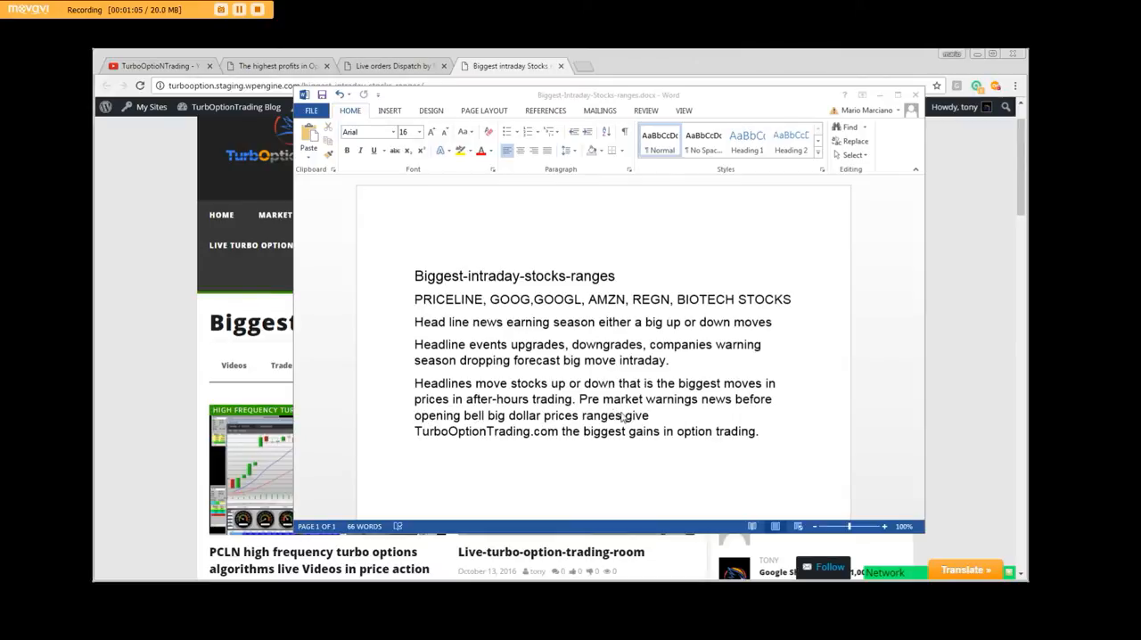
pyautogui.moveTo(477, 446)
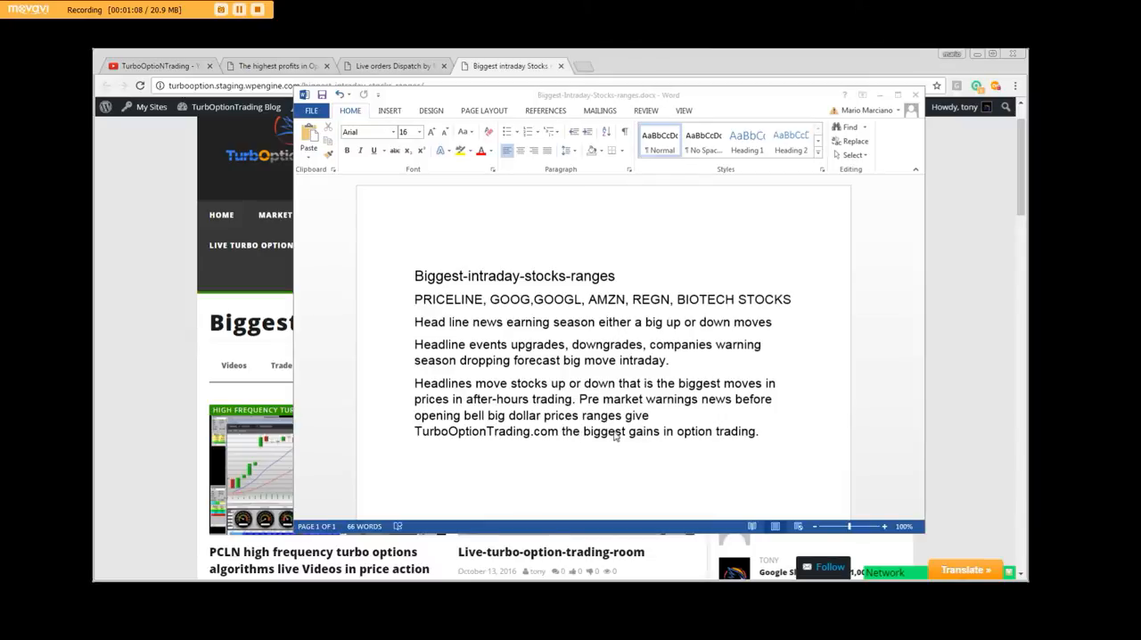
pyautogui.moveTo(747, 435)
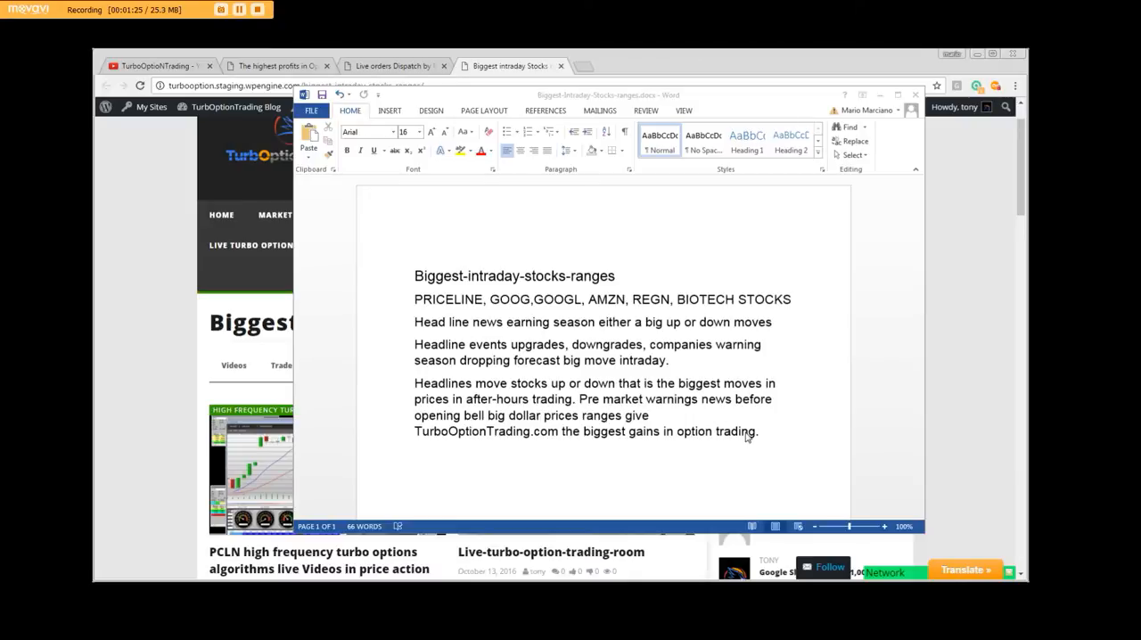
pyautogui.moveTo(499, 310)
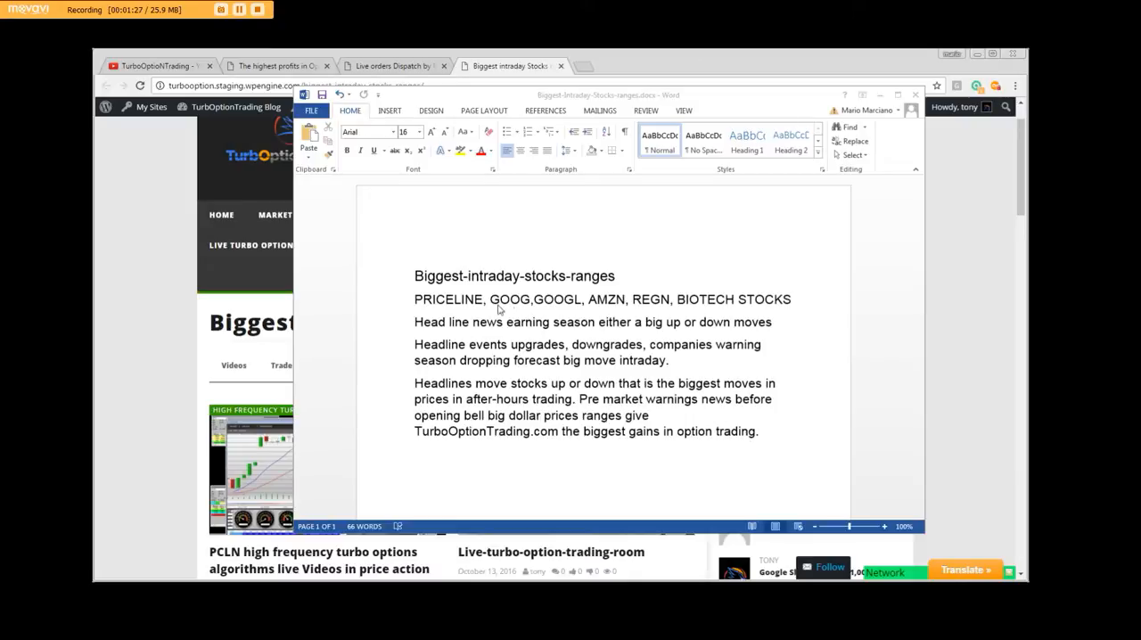
pyautogui.moveTo(459, 306)
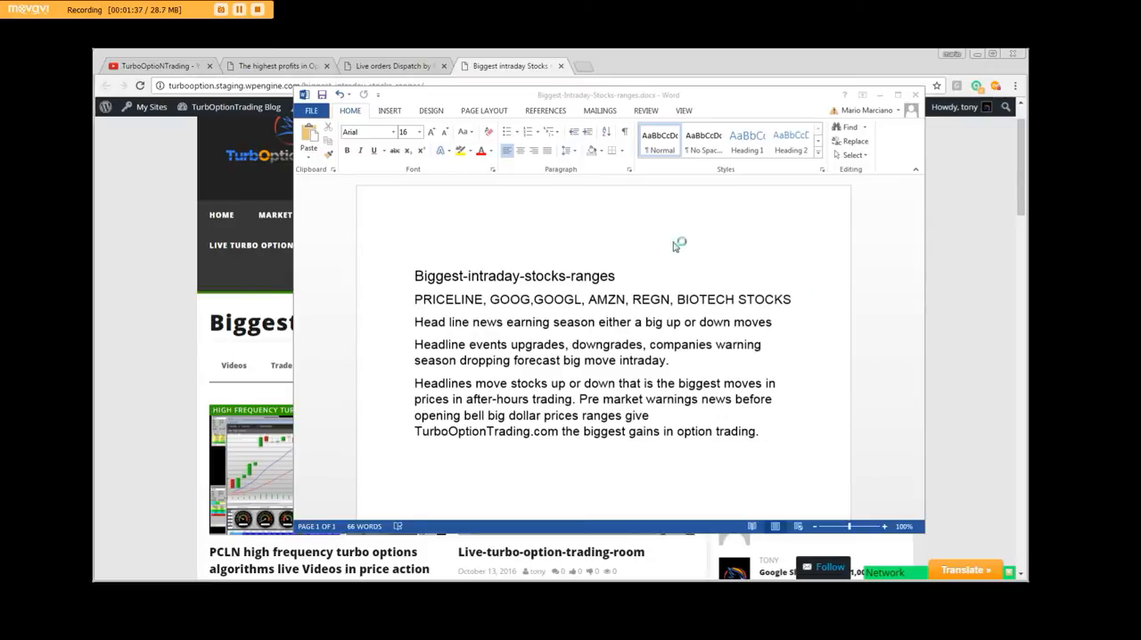
pyautogui.moveTo(658, 310)
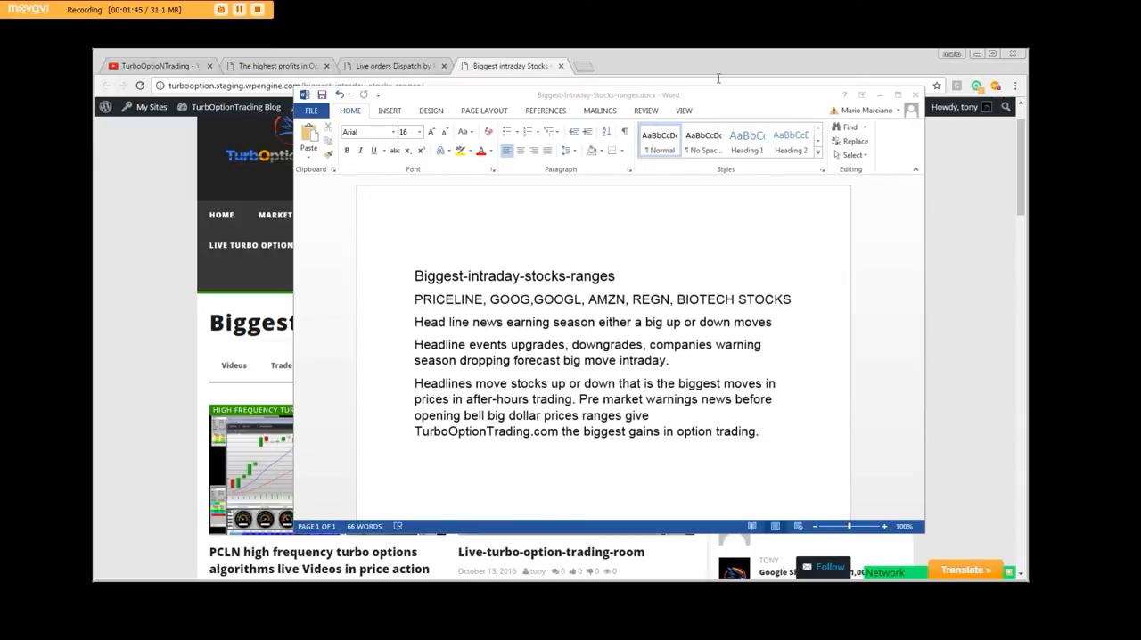
pyautogui.moveTo(747, 102)
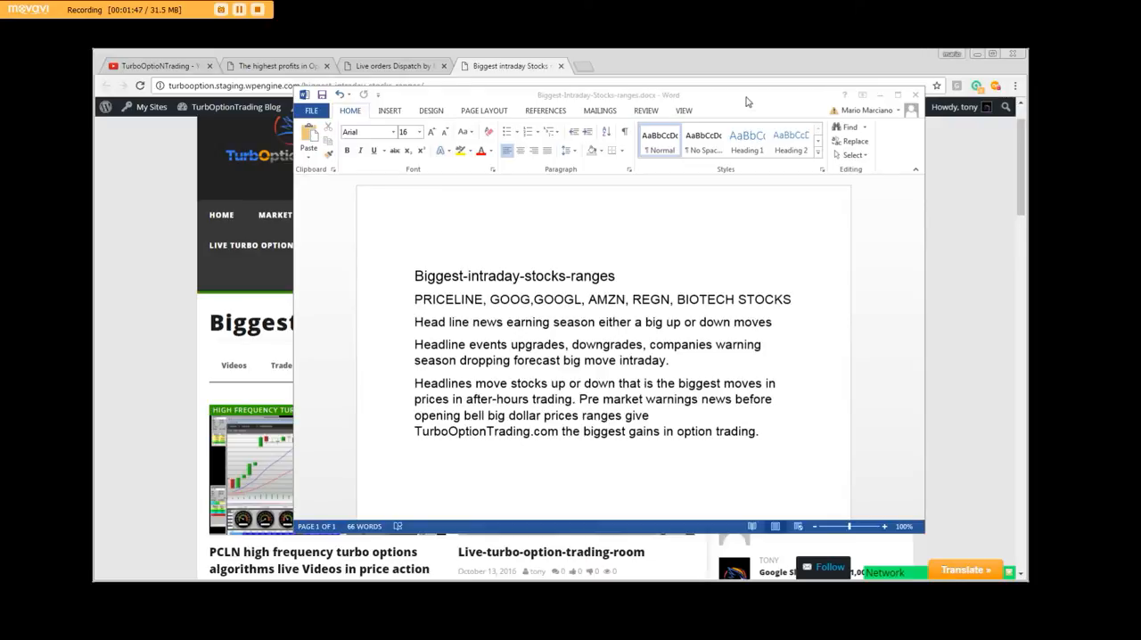